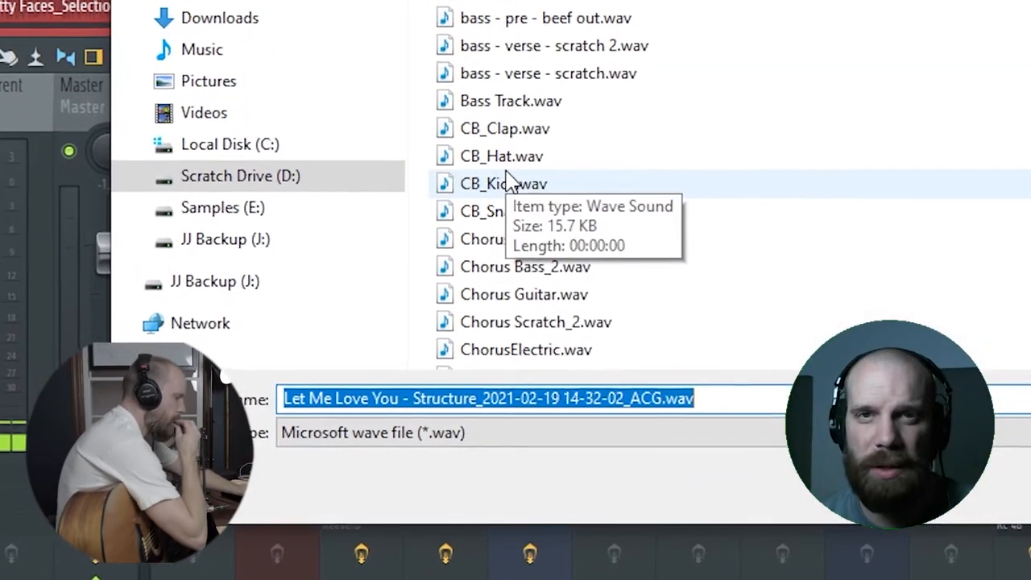
# Name the new guitar recording file 'ACG - Pass 1'
pyautogui.write('ACG')
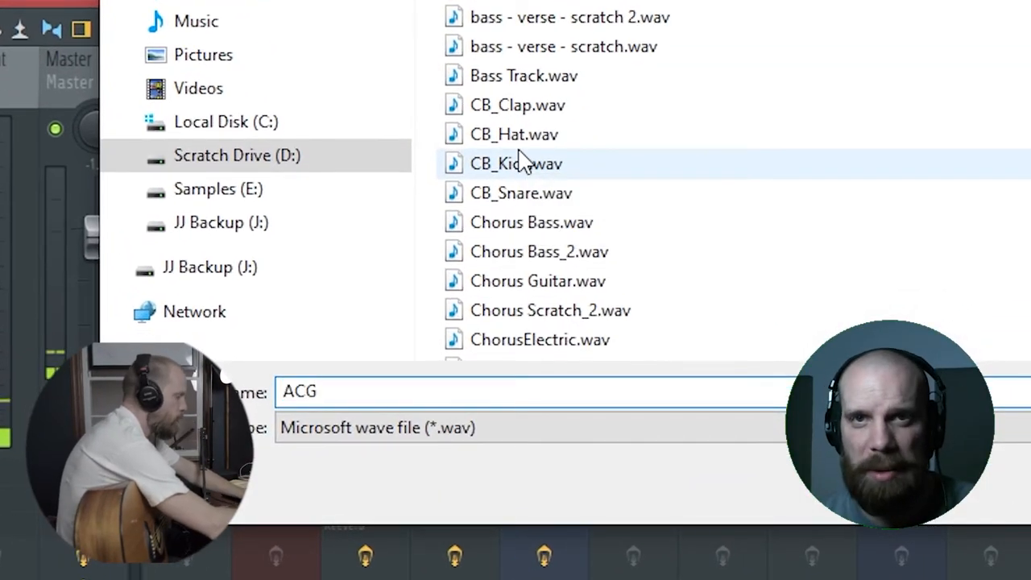
pyautogui.write('- pass')
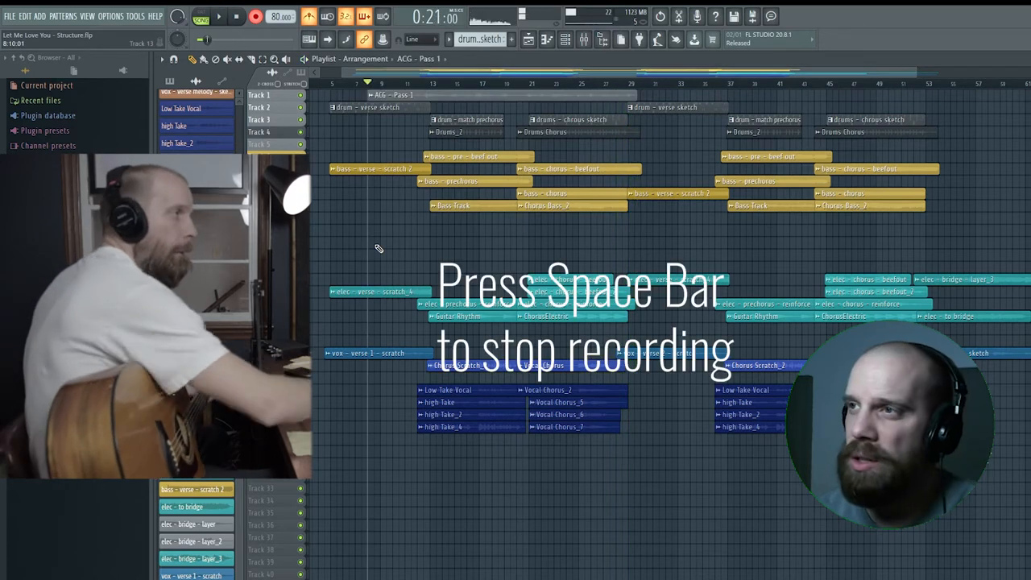
# Stop the Pass 1 recording and start a new take from around bar 28
pyautogui.press('space')
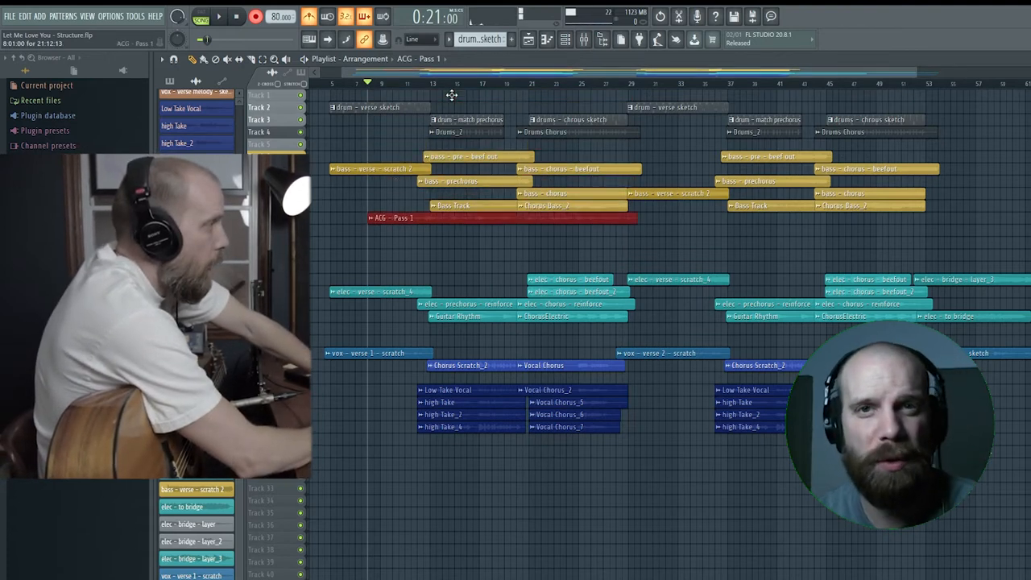
pyautogui.click(613, 82)
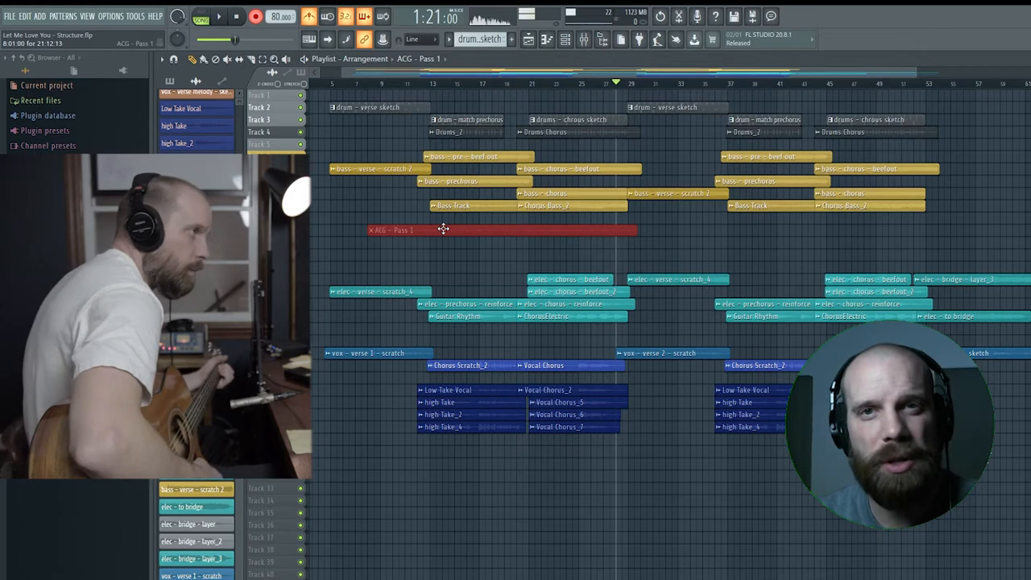
pyautogui.click(255, 22)
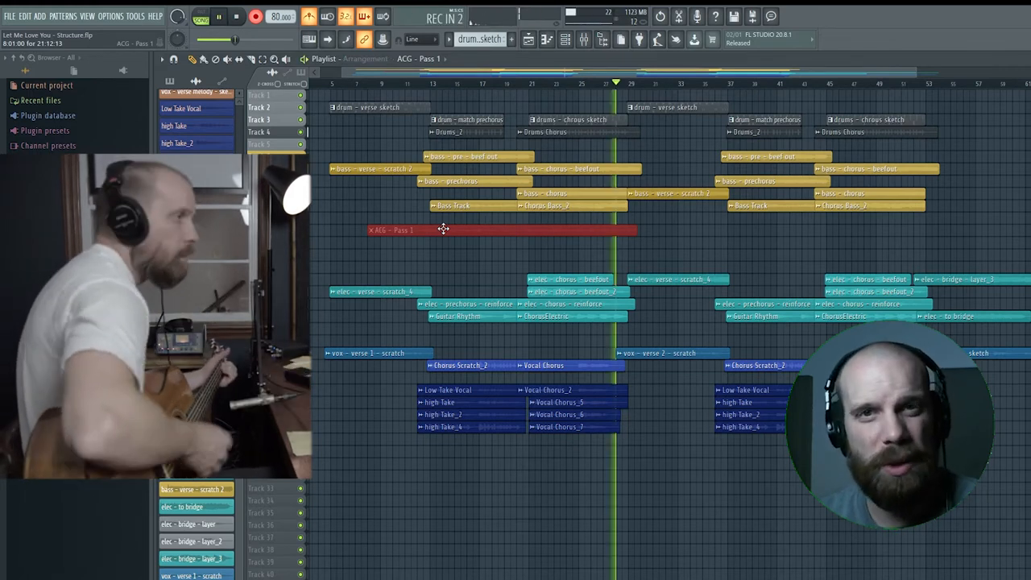
pyautogui.click(257, 22)
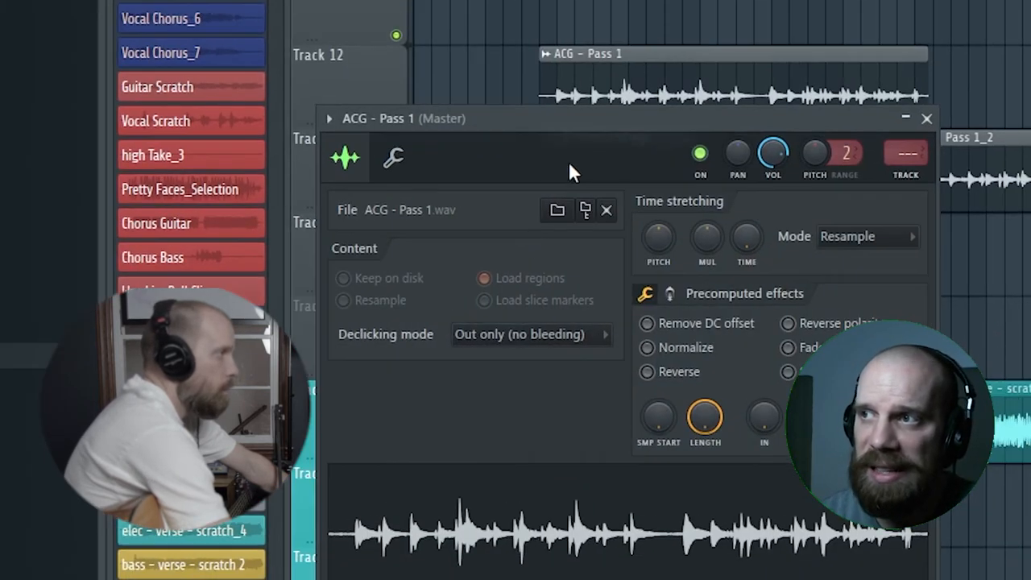
# Set the ACG - Pass 1_2 clip to Smooth (bleeding) declicking
pyautogui.click(528, 335)
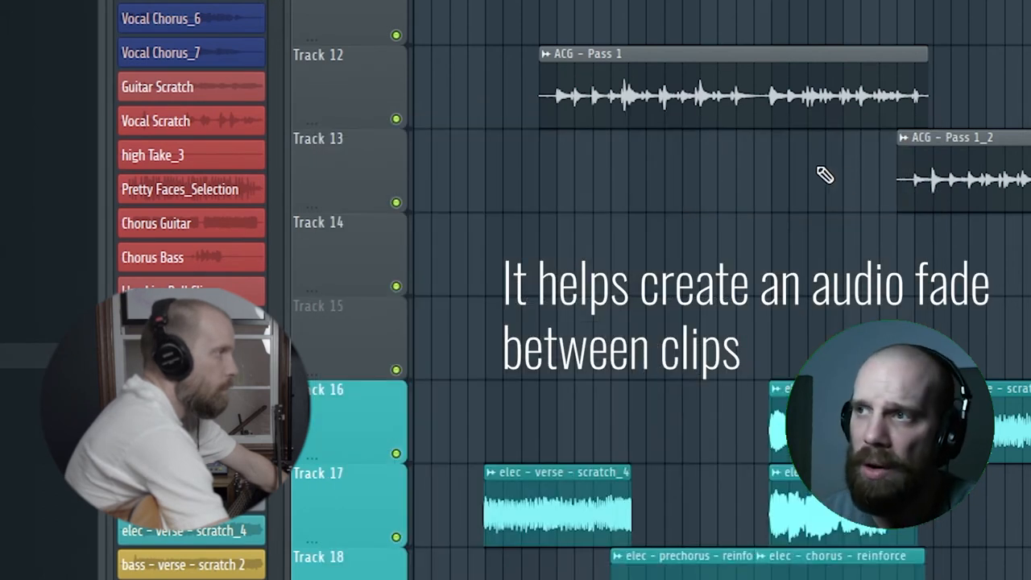
pyautogui.rightClick(628, 225)
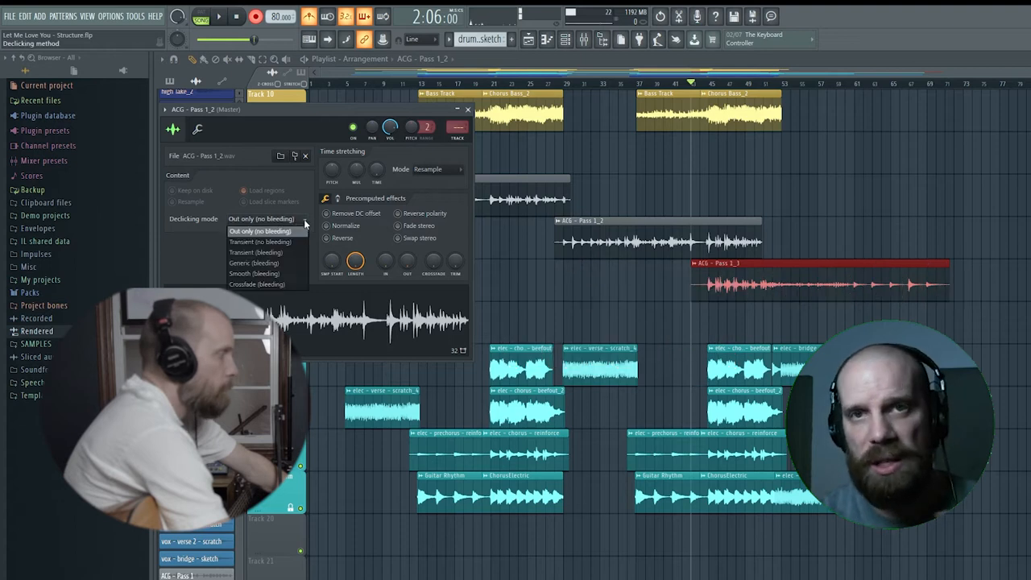
pyautogui.click(253, 273)
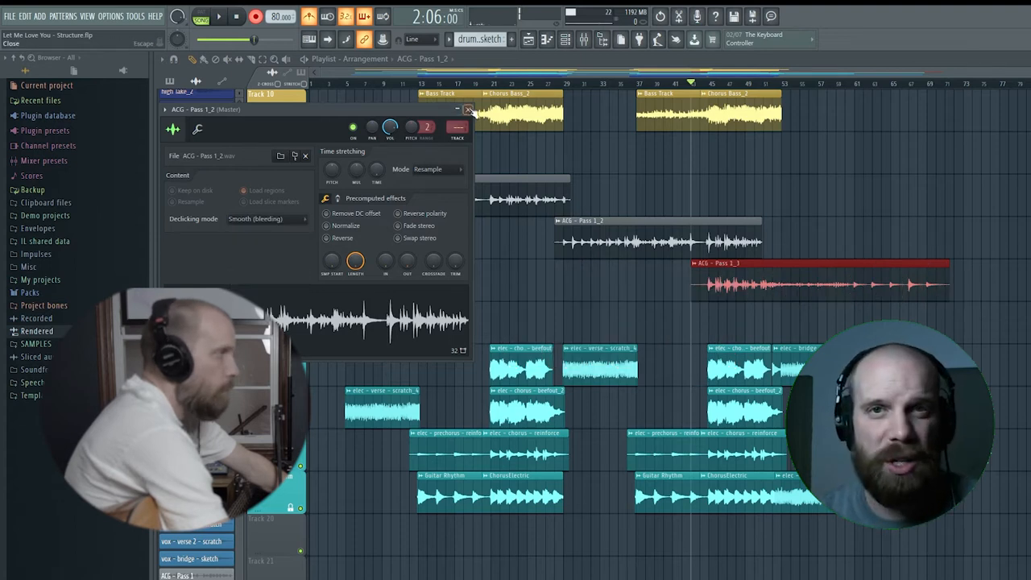
# Set the ACG - Pass 1_3 clip to Smooth (bleeding) declicking
pyautogui.rightClick(701, 264)
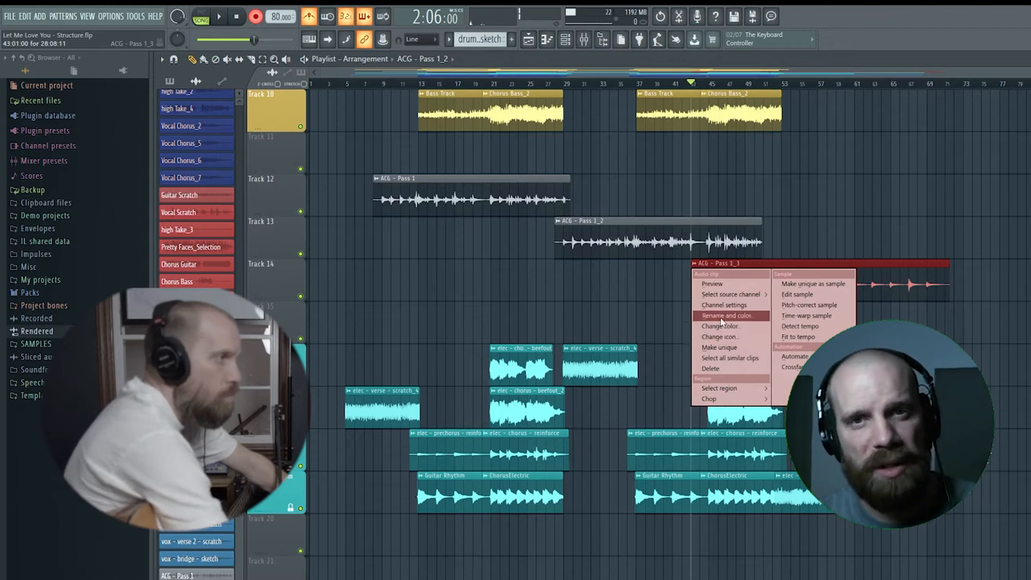
pyautogui.click(734, 304)
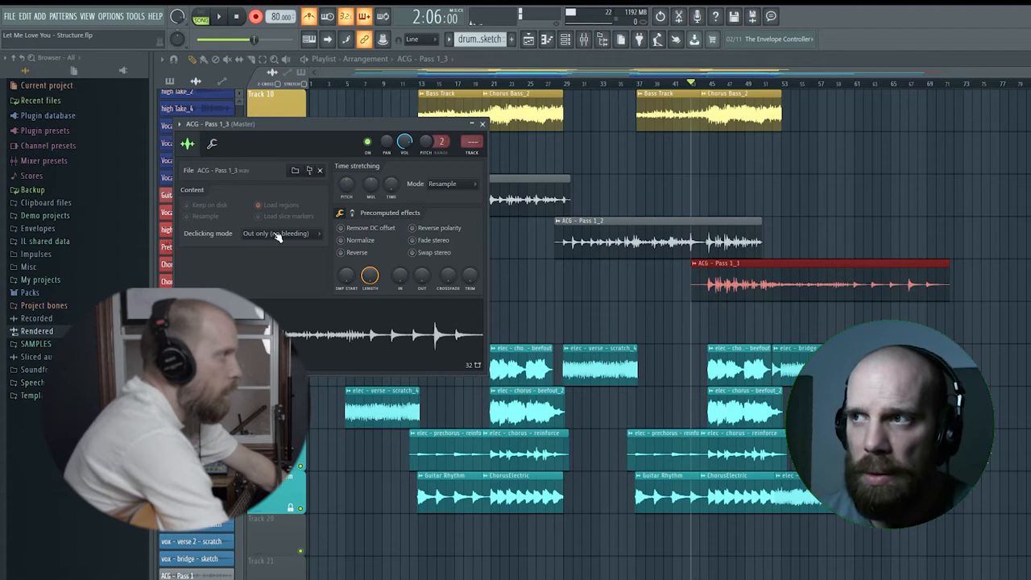
pyautogui.click(281, 232)
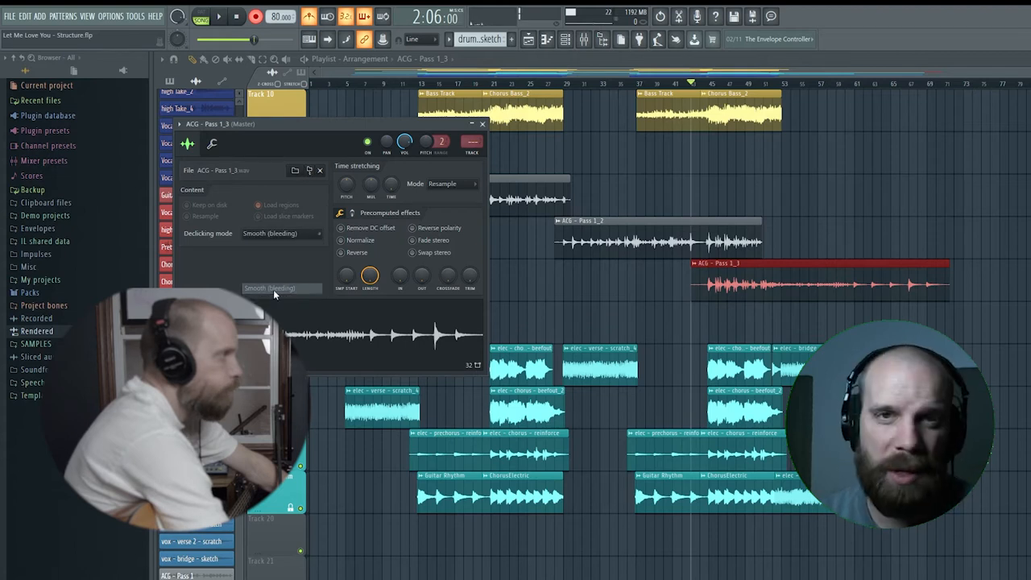
pyautogui.click(473, 123)
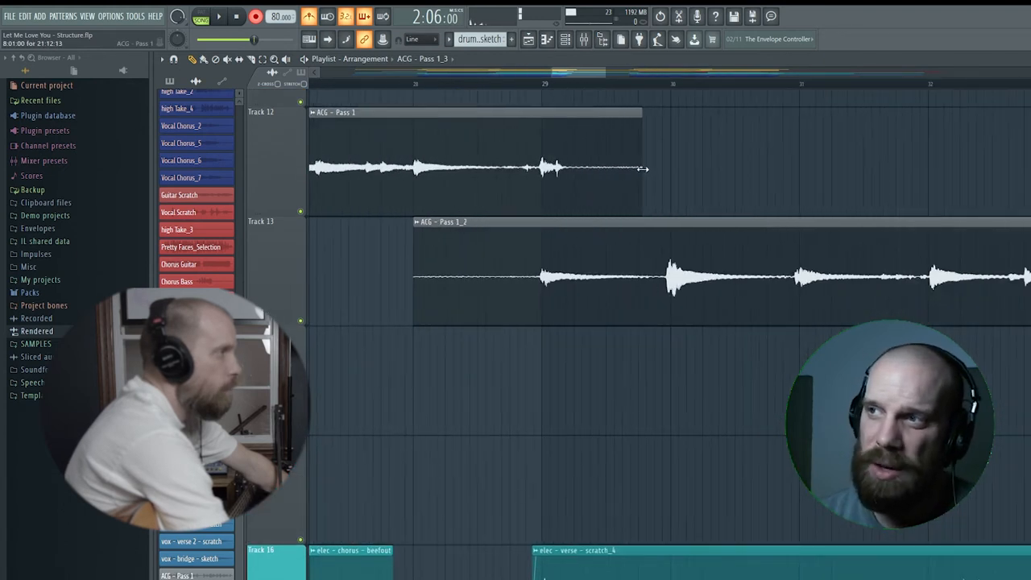
# Trim the takes so Pass 1 meets Pass 1_2 before bar 29, and Pass 1_2 meets Pass 1_3 near bar 44
pyautogui.moveTo(644, 169); pyautogui.dragTo(524, 169)
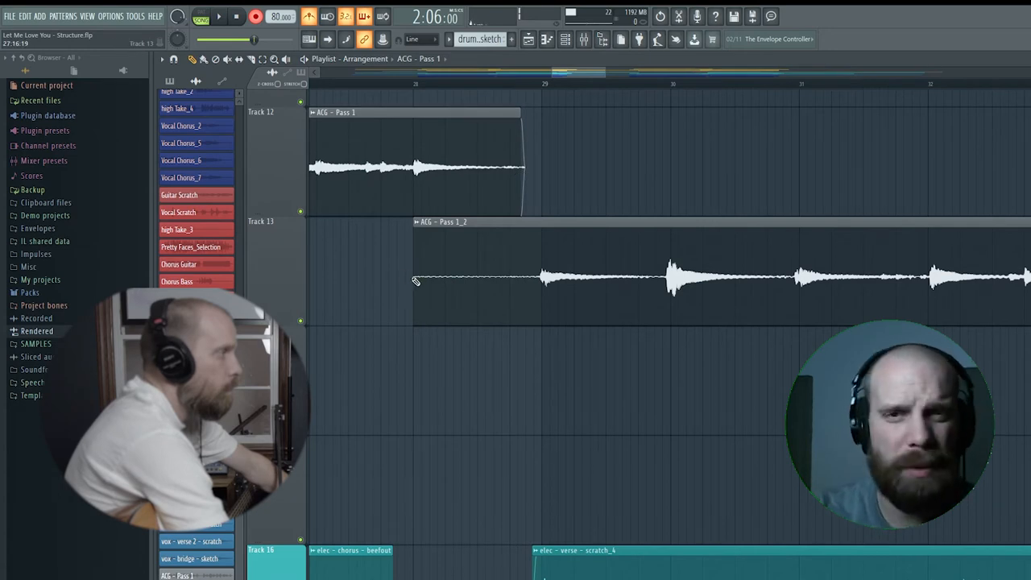
pyautogui.moveTo(415, 280); pyautogui.dragTo(516, 288)
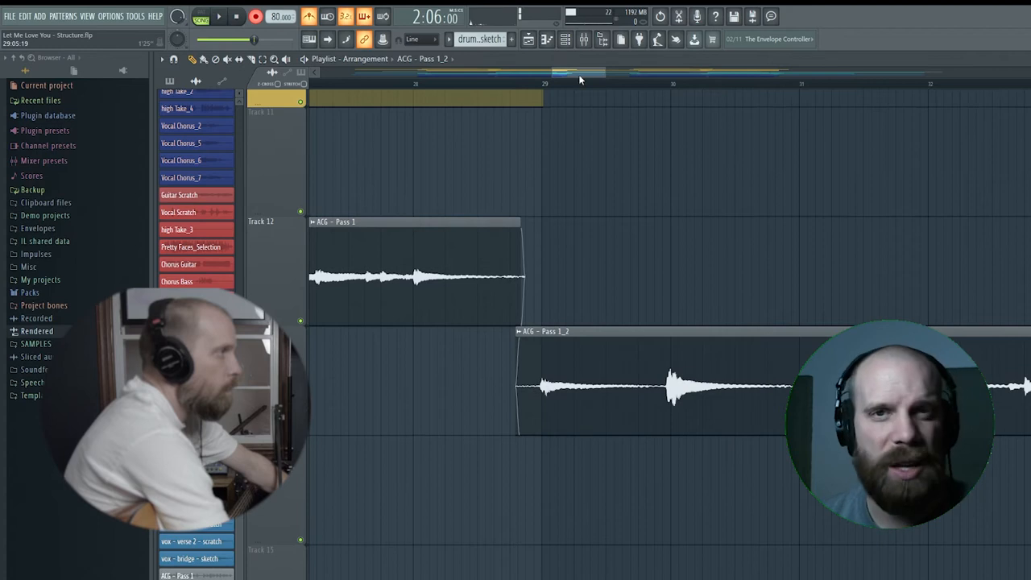
pyautogui.hscroll(3)
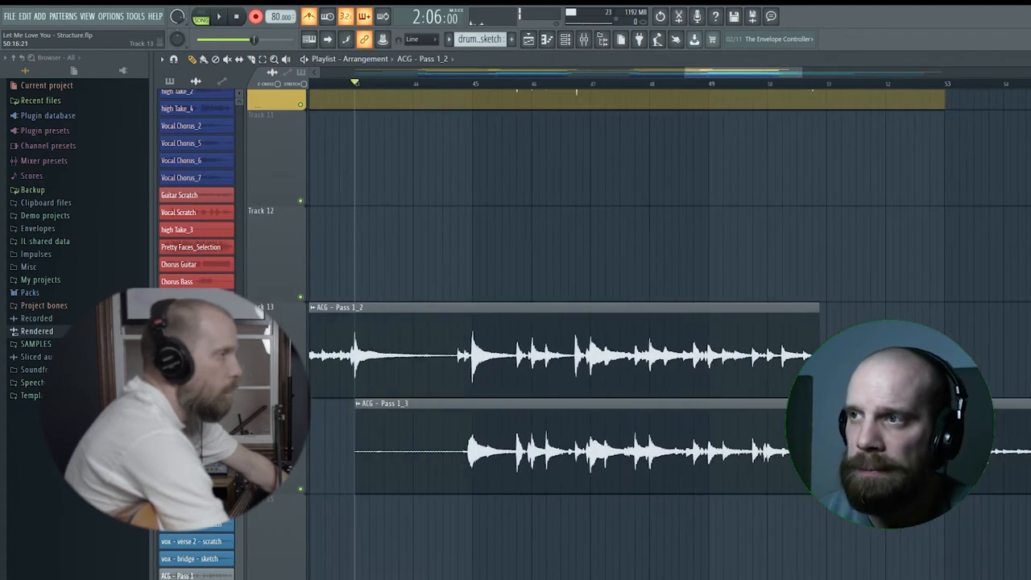
pyautogui.moveTo(817, 354); pyautogui.dragTo(564, 355)
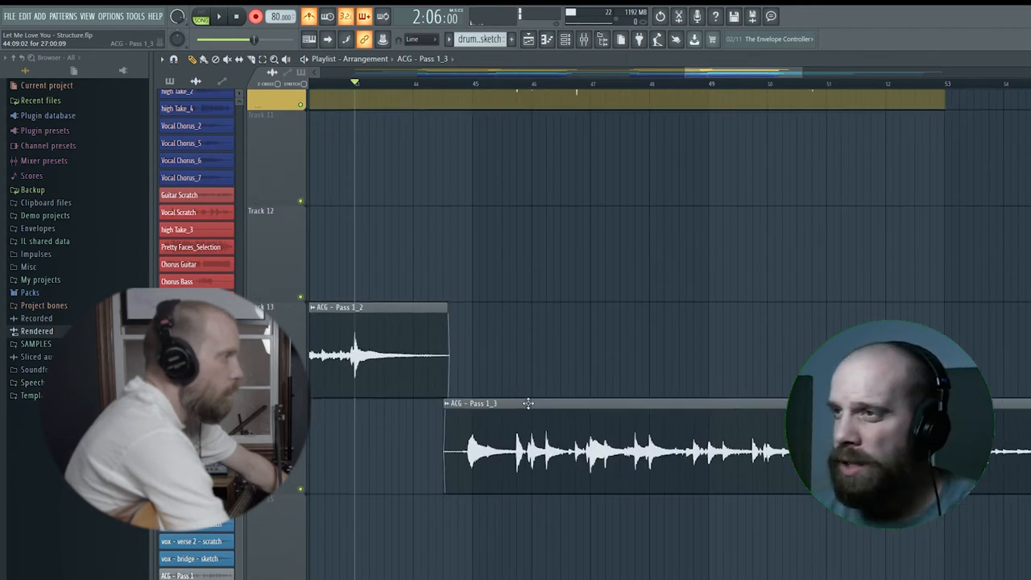
pyautogui.click(531, 403)
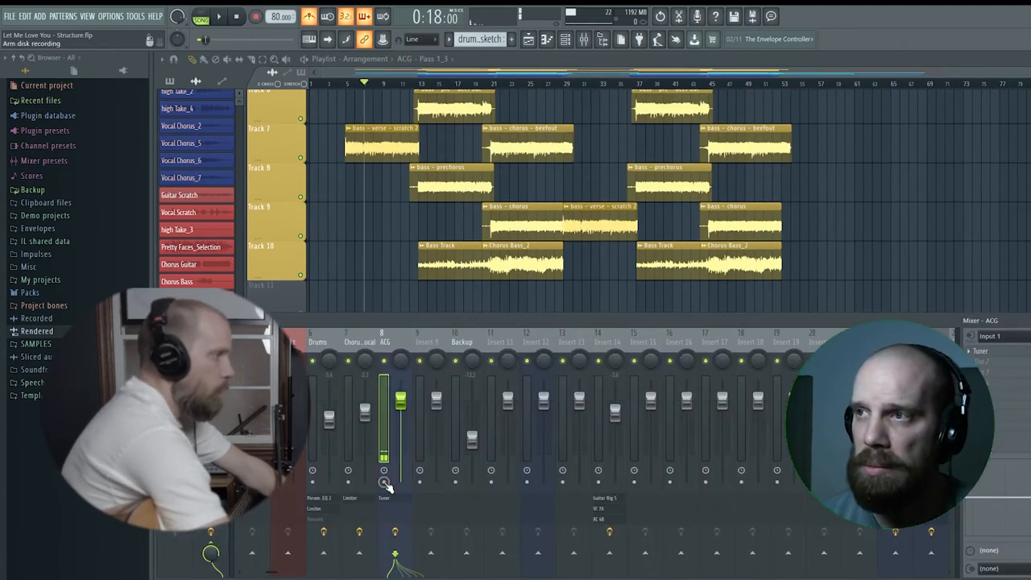
# Arm disk recording on the acoustic guitar mixer insert
pyautogui.click(382, 482)
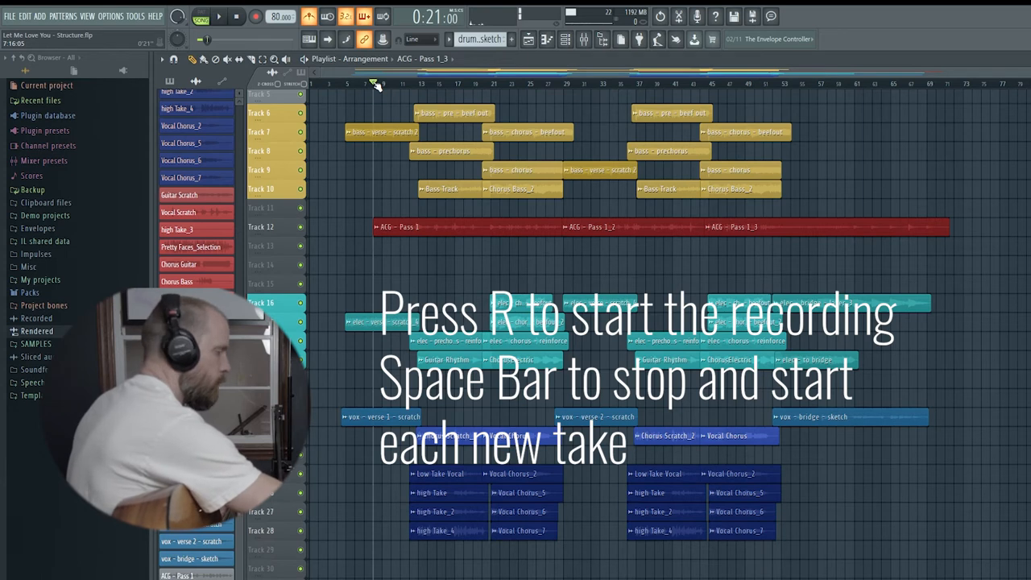
# Record the second guitar take as ACG - Pass 2, then stop
pyautogui.press('r')
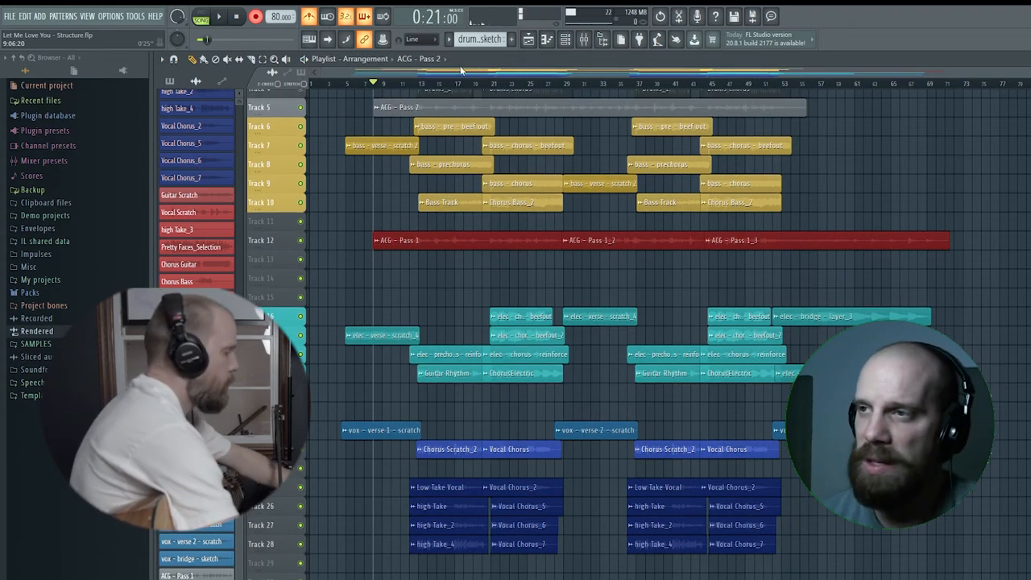
pyautogui.click(496, 107)
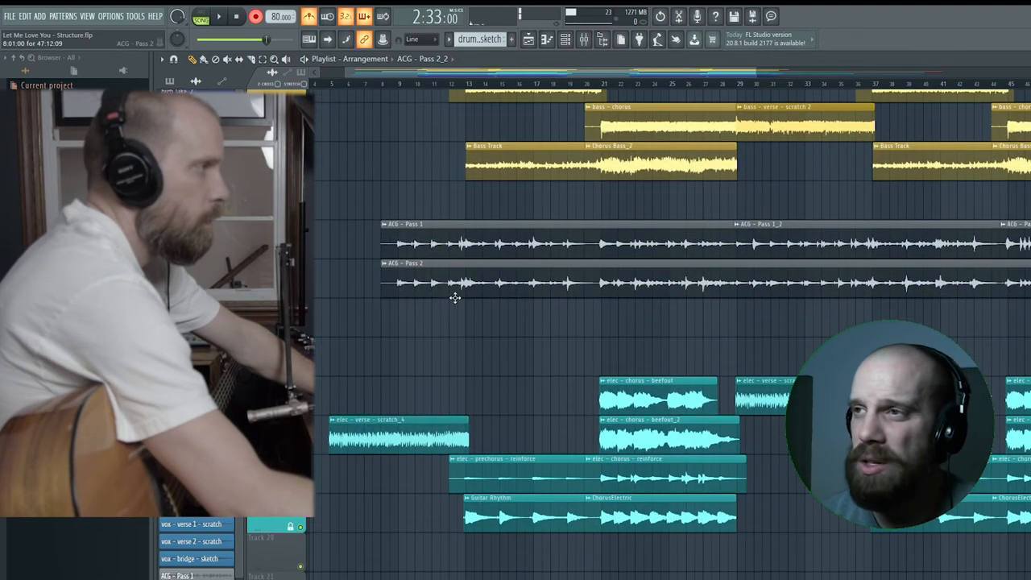
# Give ACG - Pass 2 and Pass 2_2 Smooth (bleeding) declicking and close their settings
pyautogui.rightClick(451, 284)
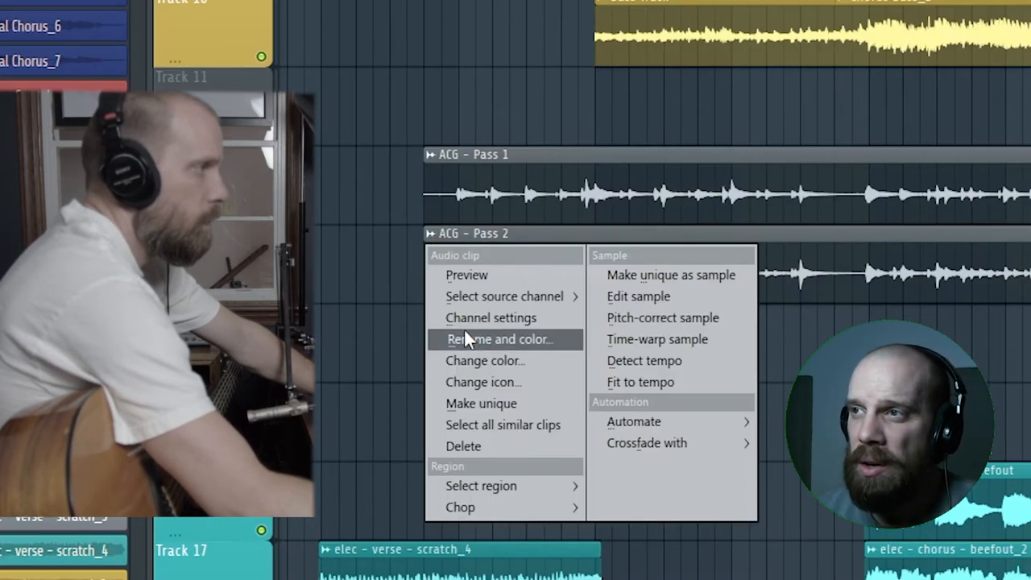
pyautogui.click(638, 296)
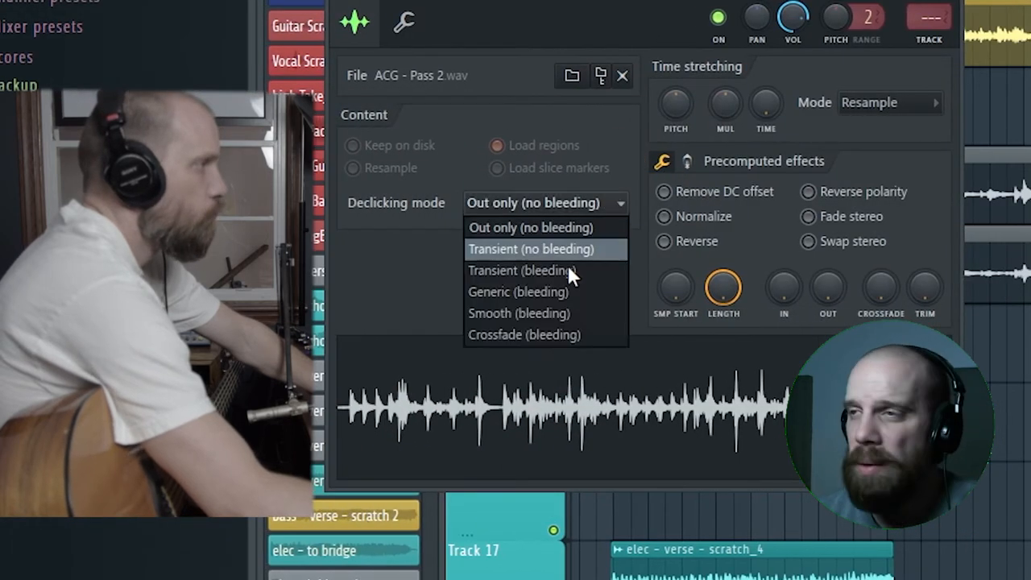
pyautogui.click(519, 313)
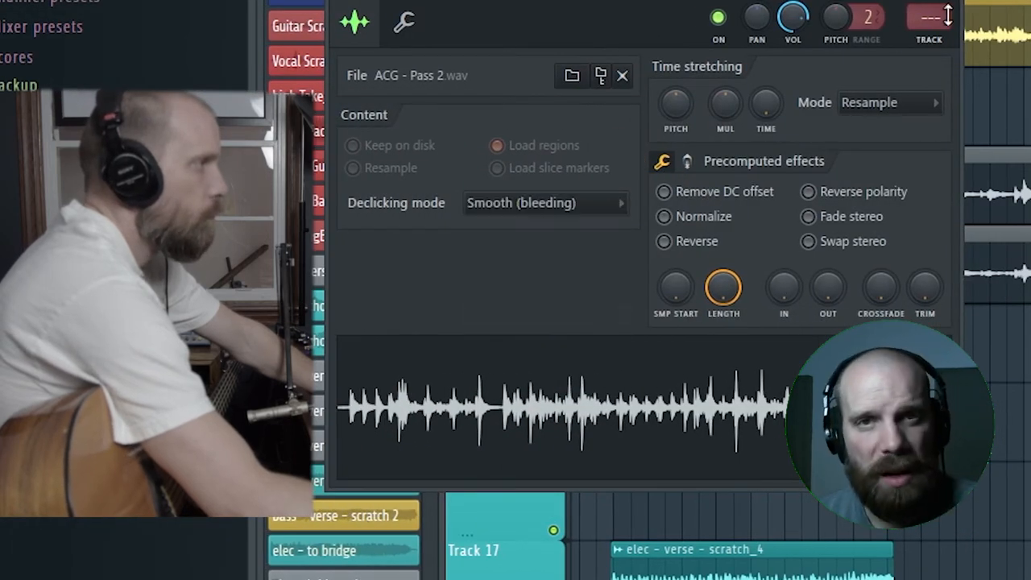
pyautogui.click(621, 76)
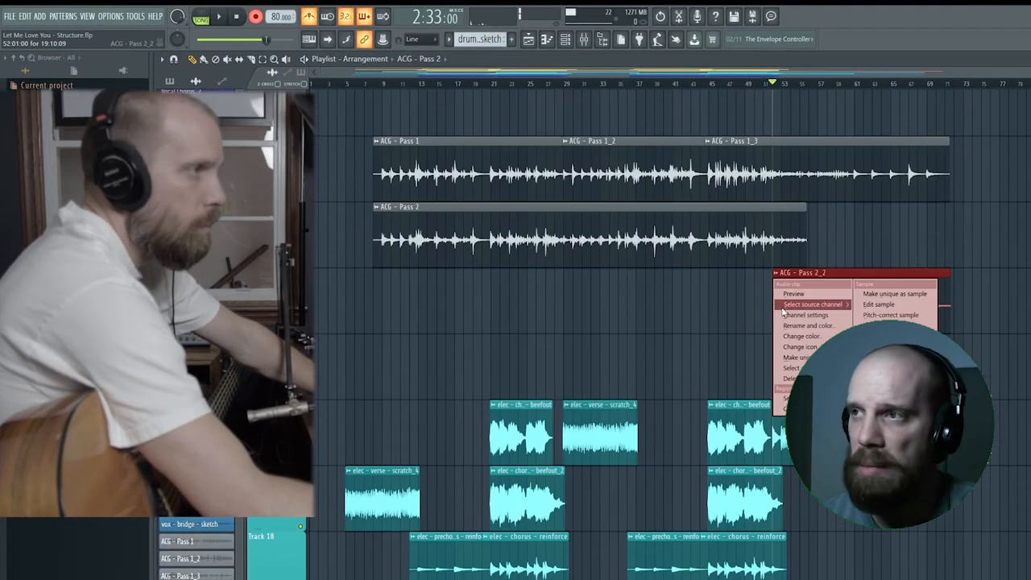
pyautogui.moveTo(810, 326)
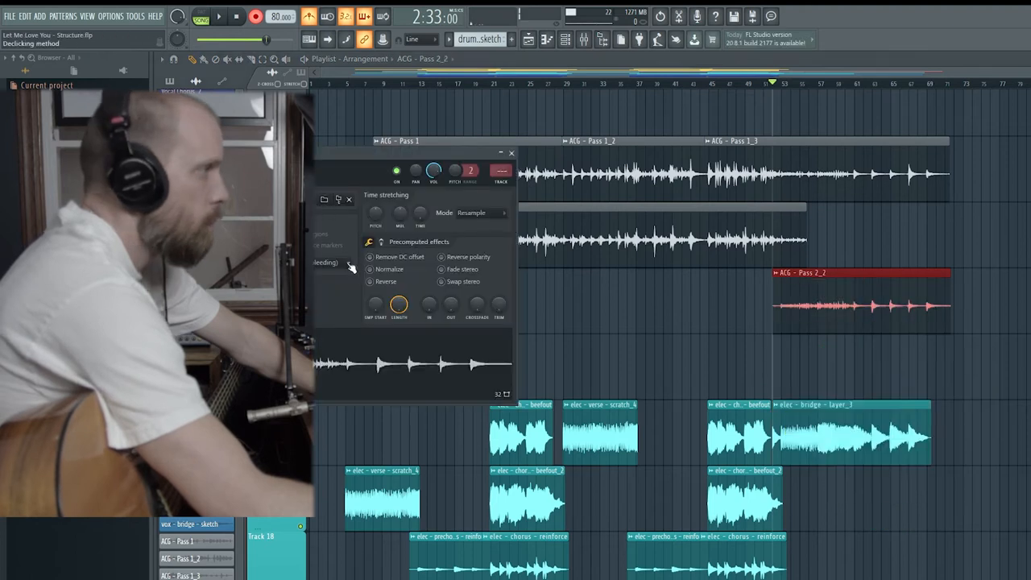
pyautogui.click(347, 263)
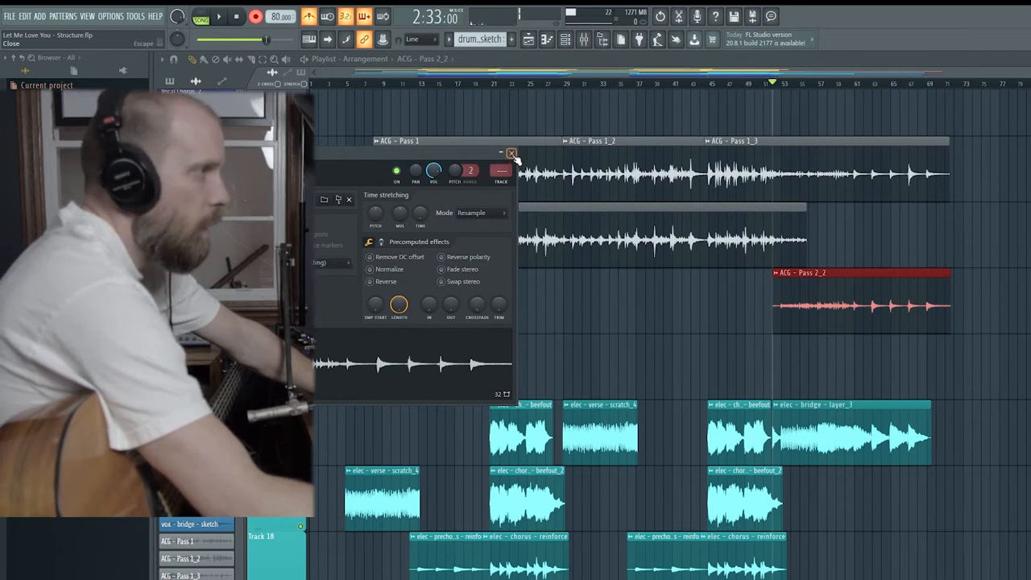
pyautogui.click(511, 153)
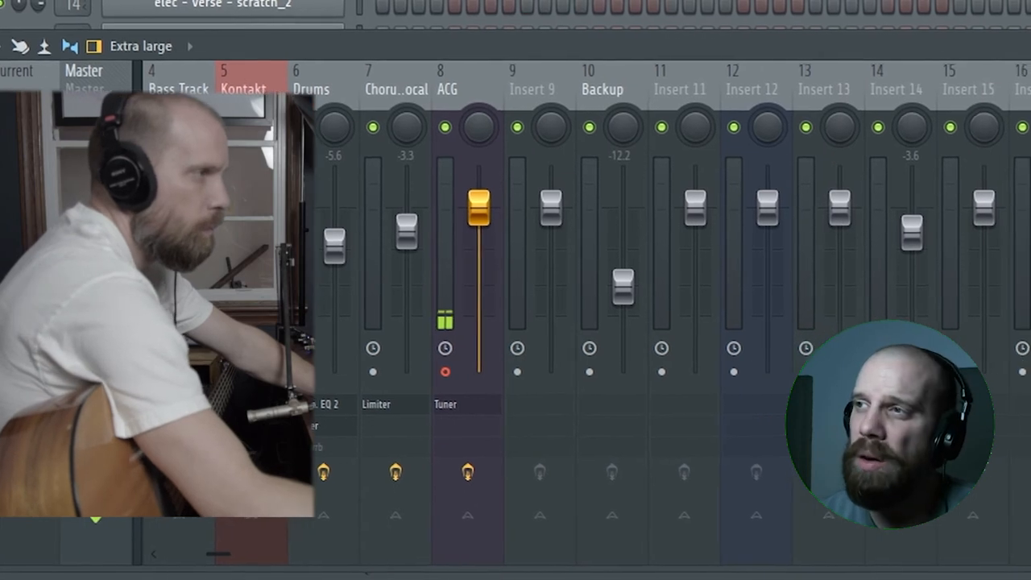
# Rename mixer insert 26 to 'ACG L' and insert 27 for Pass 2
pyautogui.hscroll(3)
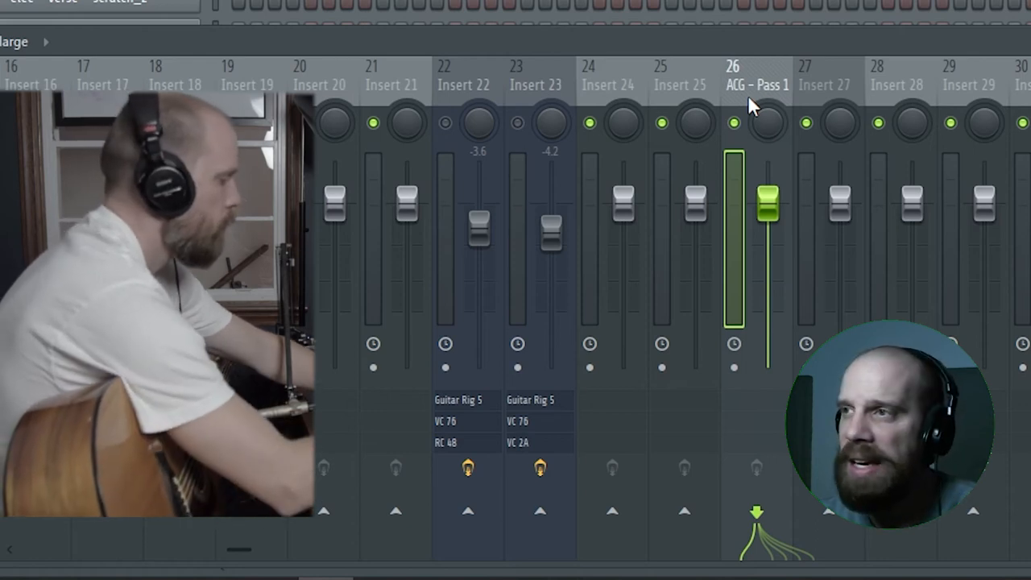
pyautogui.doubleClick(752, 83)
pyautogui.write('ACG L')
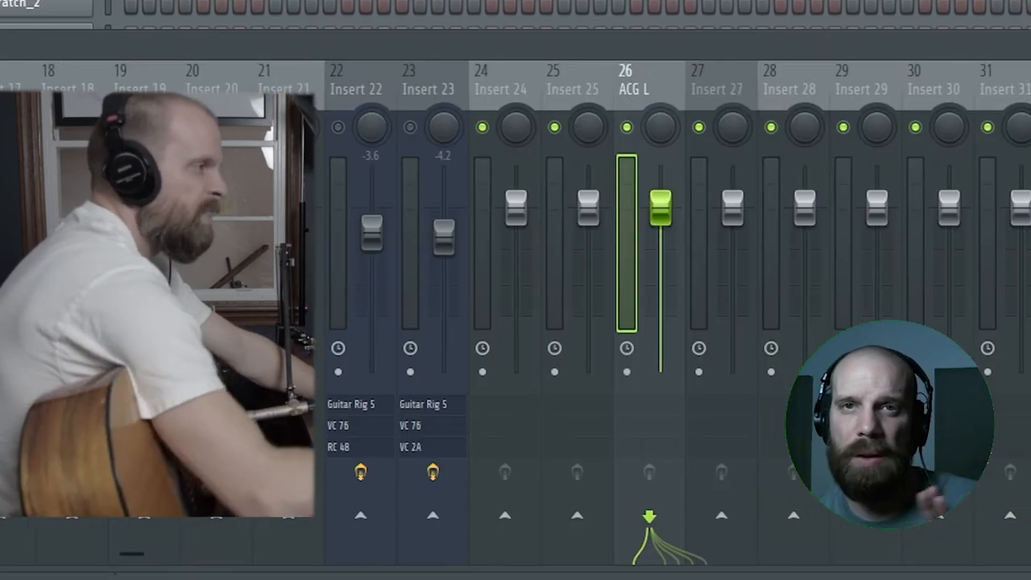
pyautogui.click(717, 89)
pyautogui.write('ACG - P')
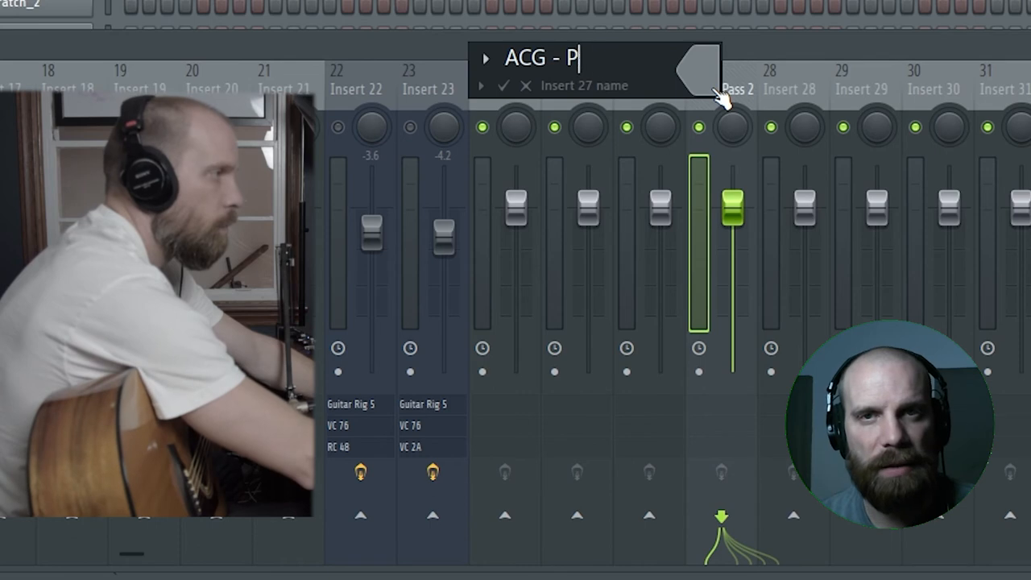
pyautogui.press('Enter')
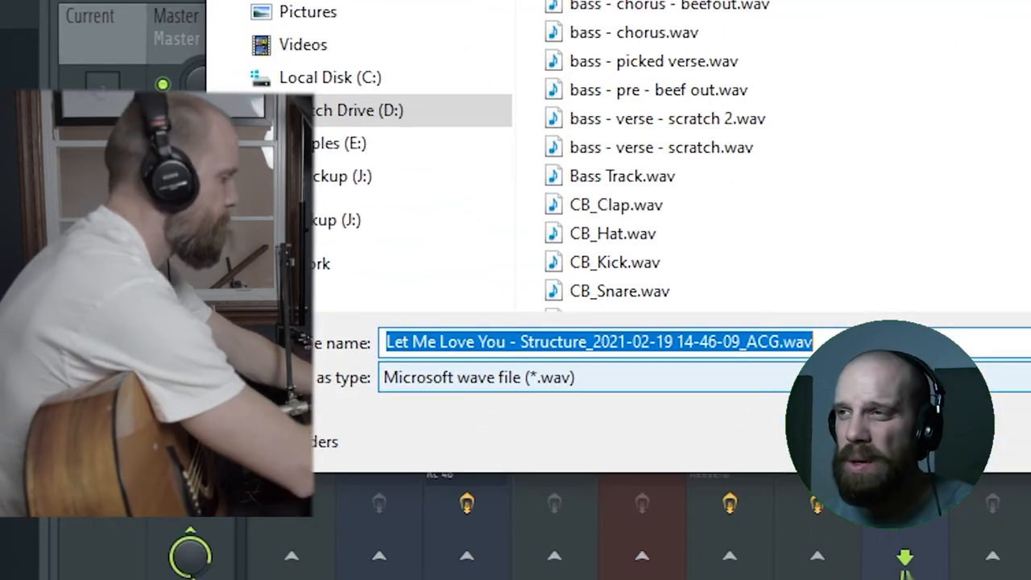
# Start the new take's file name with 'ACG -' in the Save dialog
pyautogui.write('ACG -=')
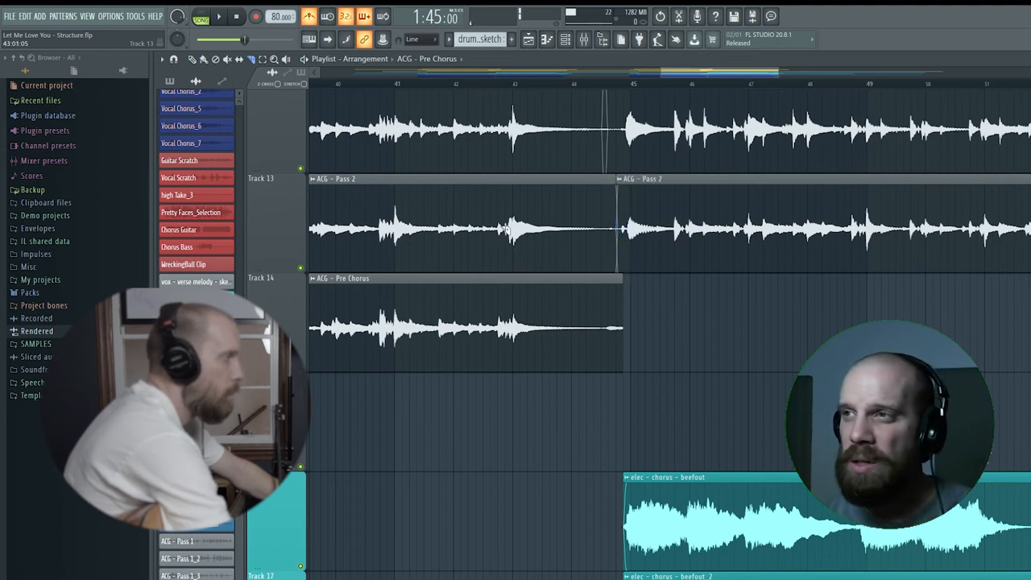
# Set the ACG - Pre Chorus clip's declicking mode to Crossfade (bleeding)
pyautogui.scroll(-3)
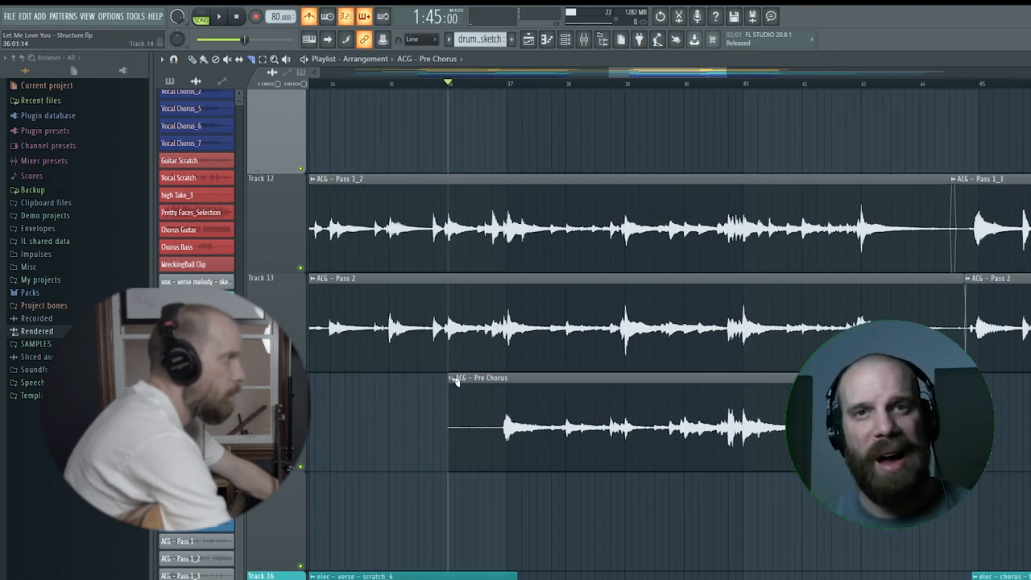
pyautogui.rightClick(457, 381)
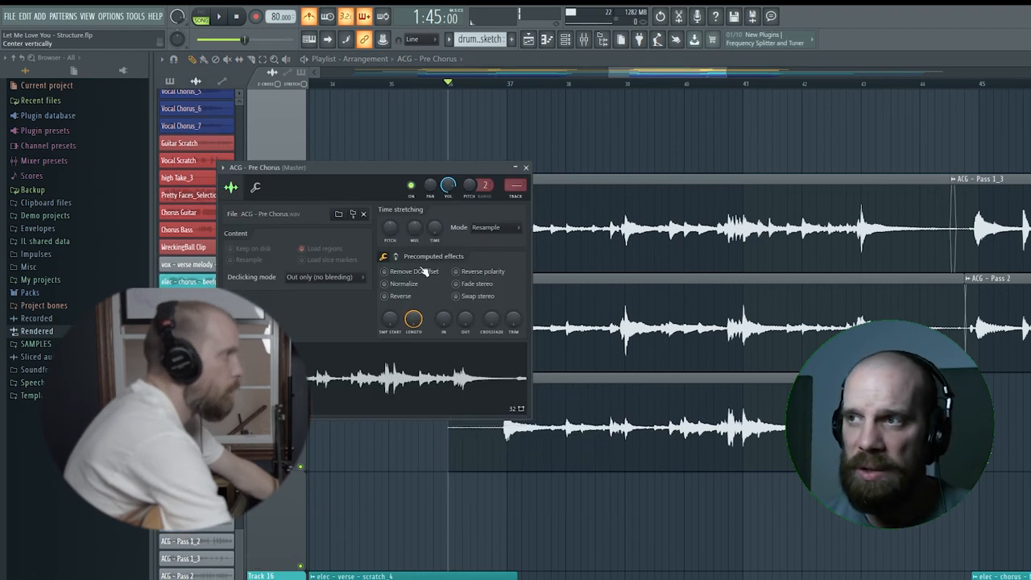
pyautogui.click(322, 276)
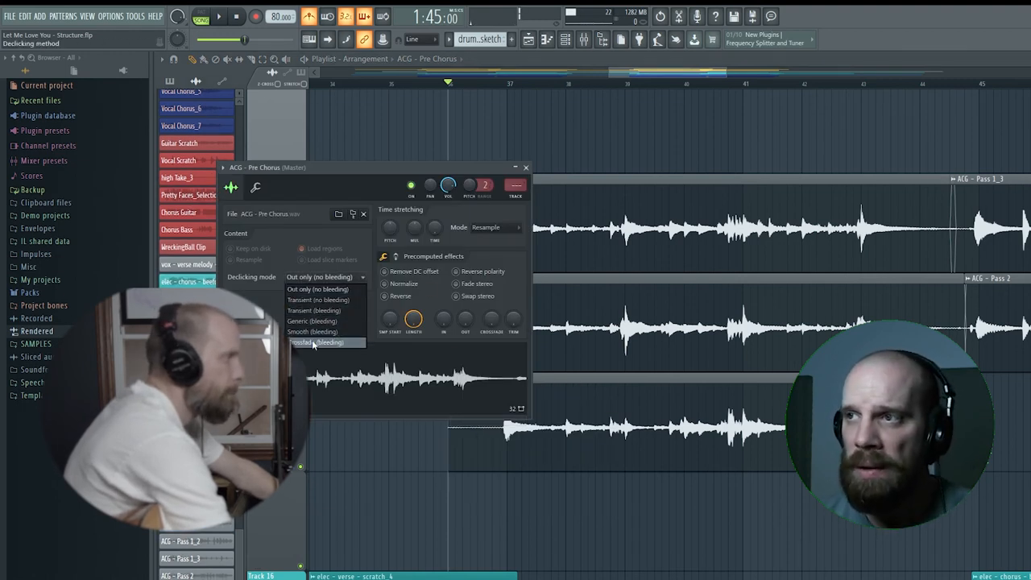
pyautogui.click(320, 331)
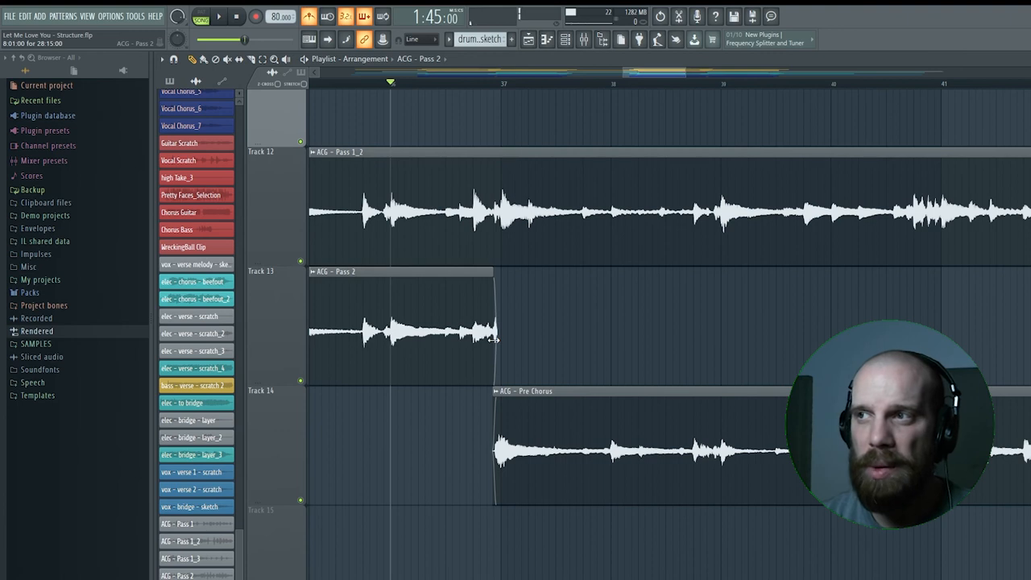
# Trim the ACG - Pre Chorus clip's end to meet where ACG - Pass 2 resumes
pyautogui.scroll(-3)
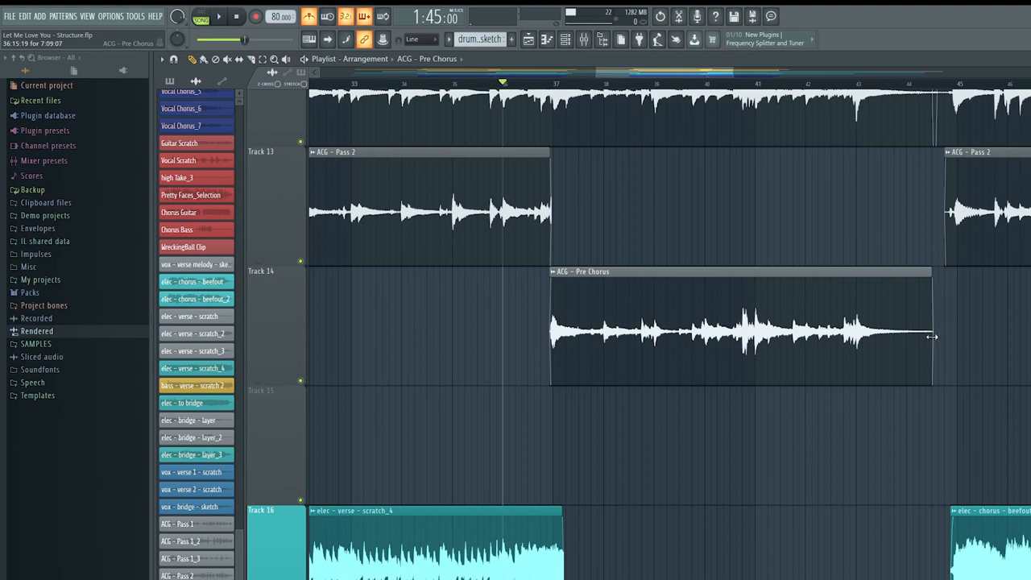
pyautogui.moveTo(932, 336); pyautogui.dragTo(944, 336)
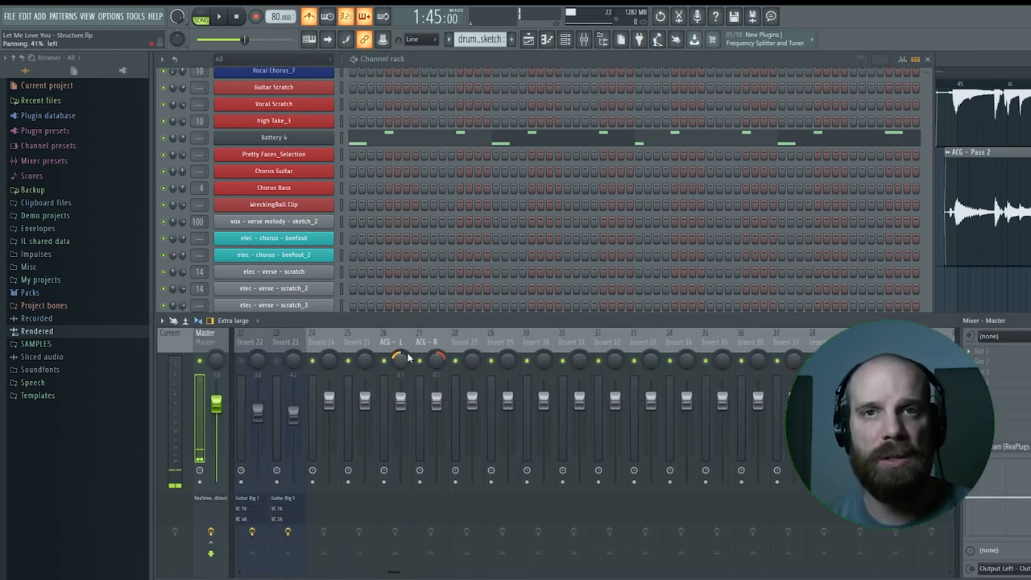
# Set the playback position just before the Pass 2 to Pre Chorus handoff near bar 37
pyautogui.click(432, 341)
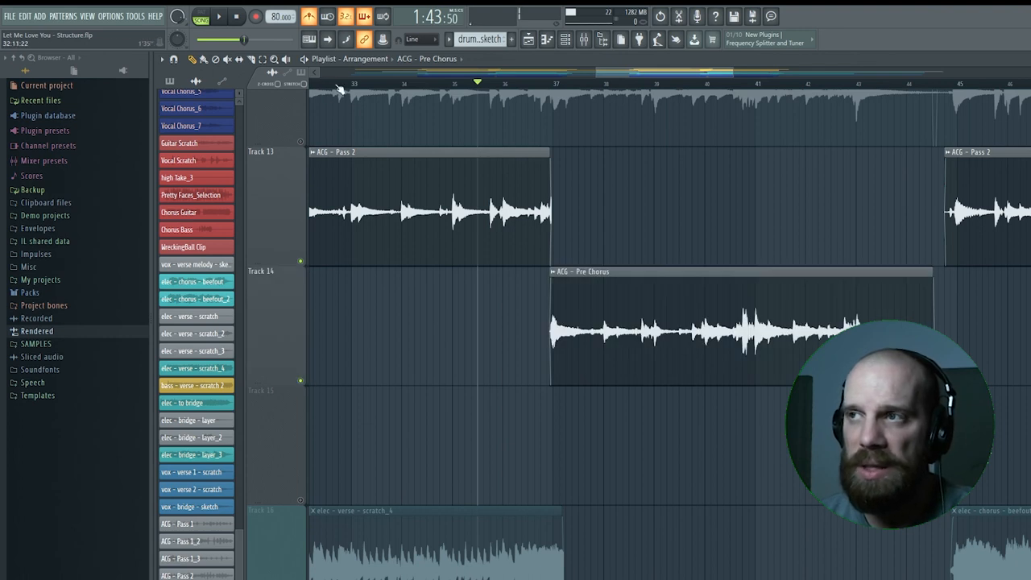
# Start playback from around bar 33 on the playlist timeline
pyautogui.click(362, 84)
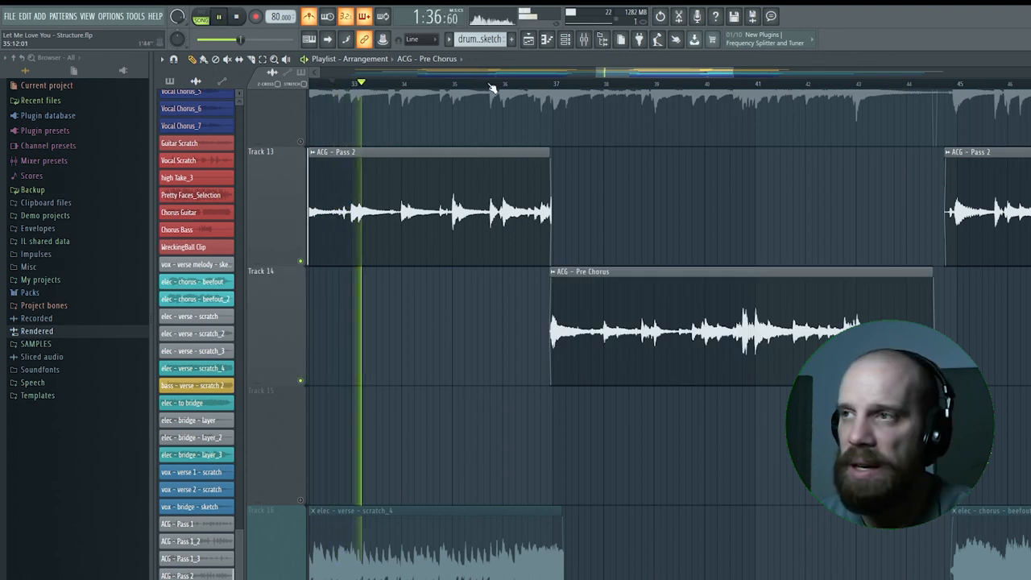